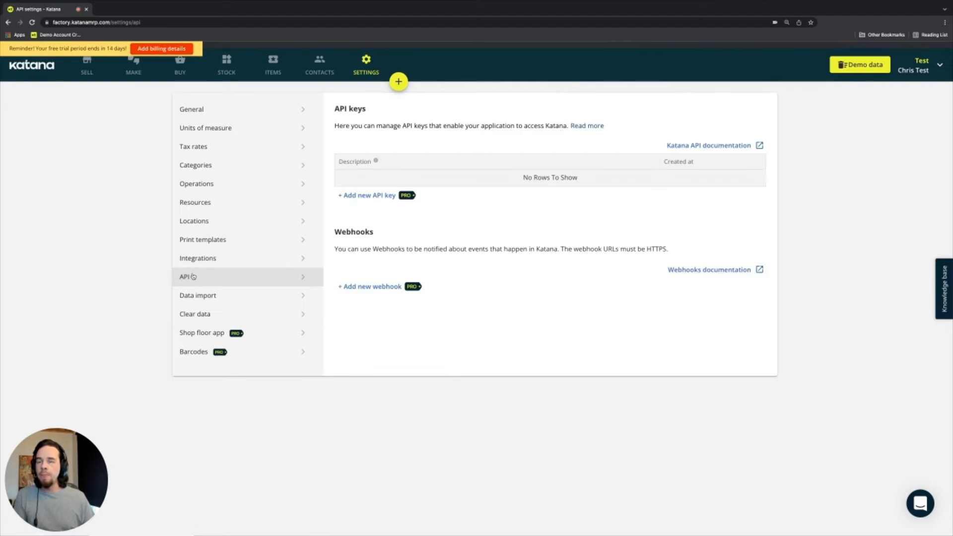
mouse_move(423, 290)
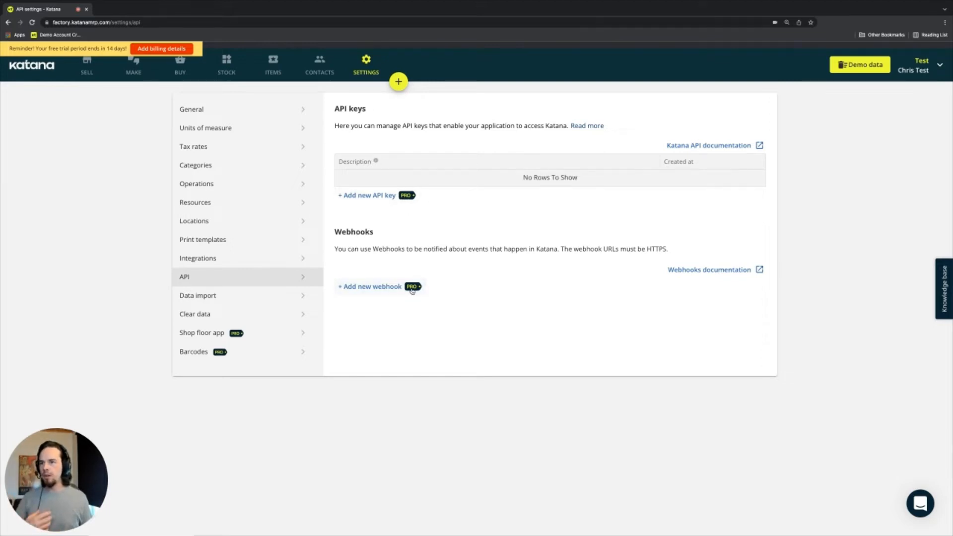
mouse_move(446, 282)
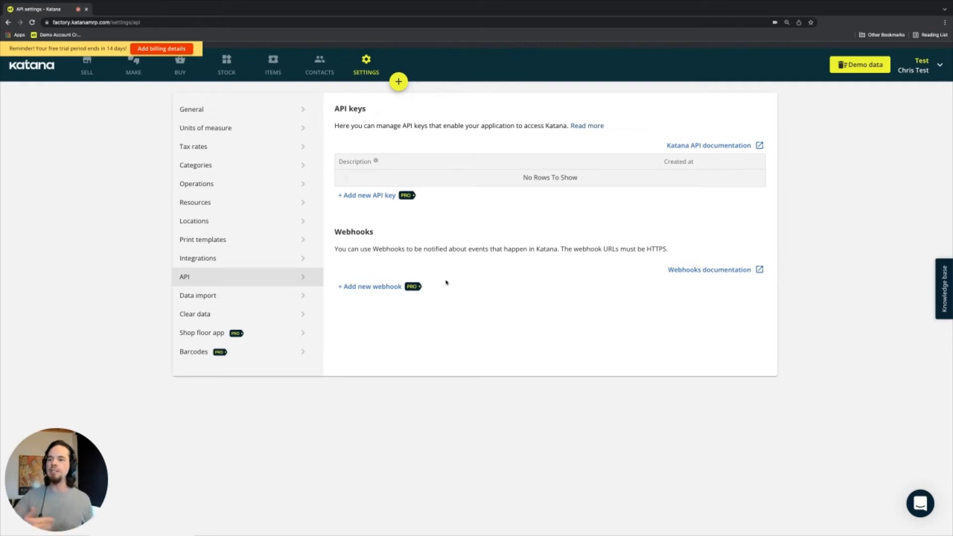
mouse_move(402, 203)
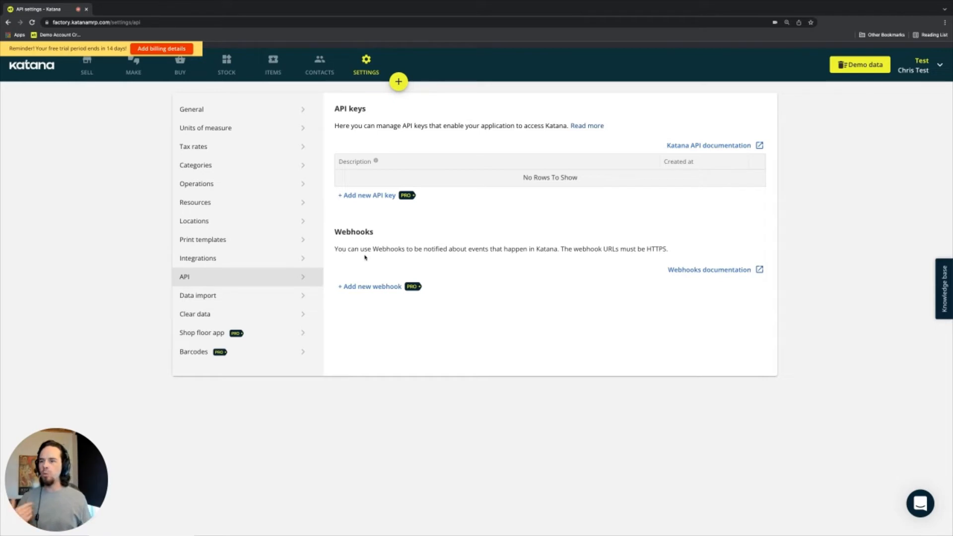
mouse_move(374, 205)
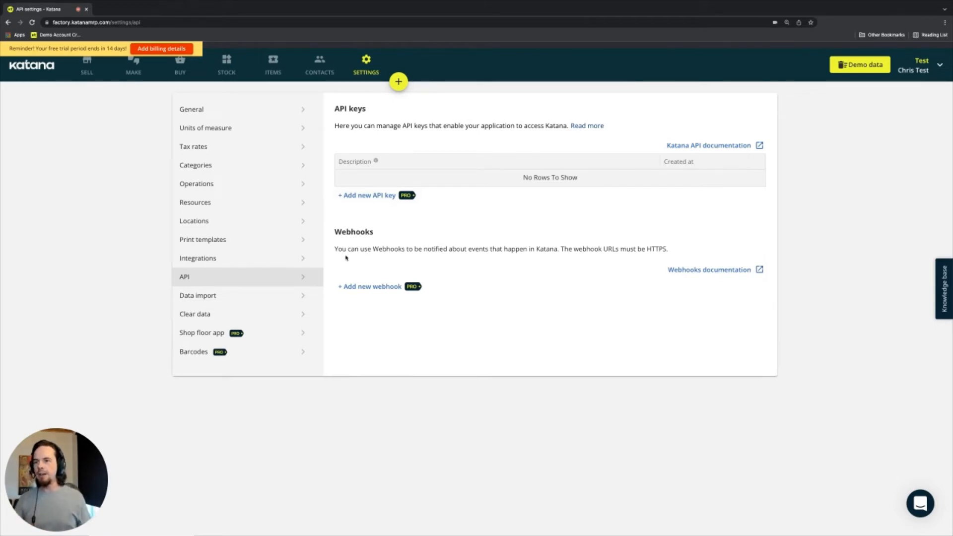
mouse_move(408, 261)
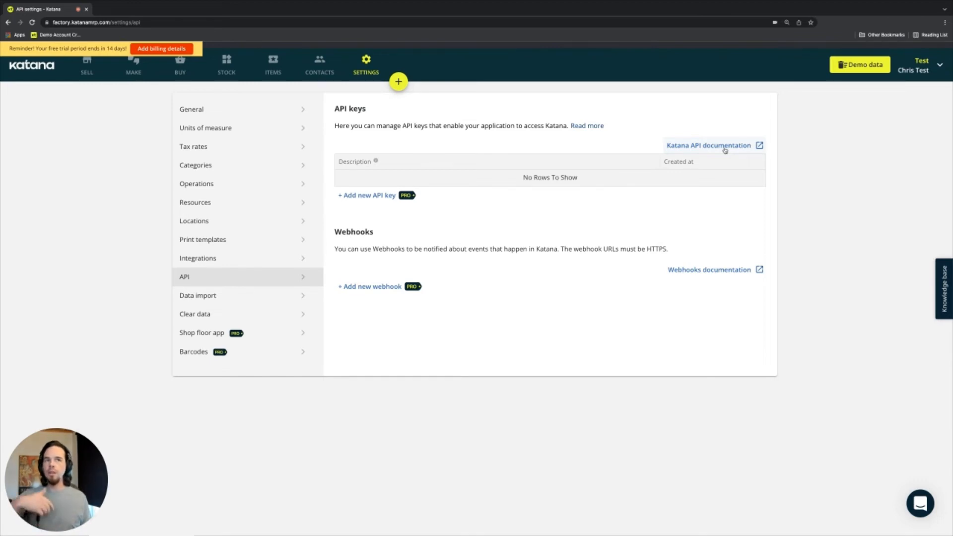
Open the Katana API documentation link, showing the Developer Portal's API overview
click(709, 146)
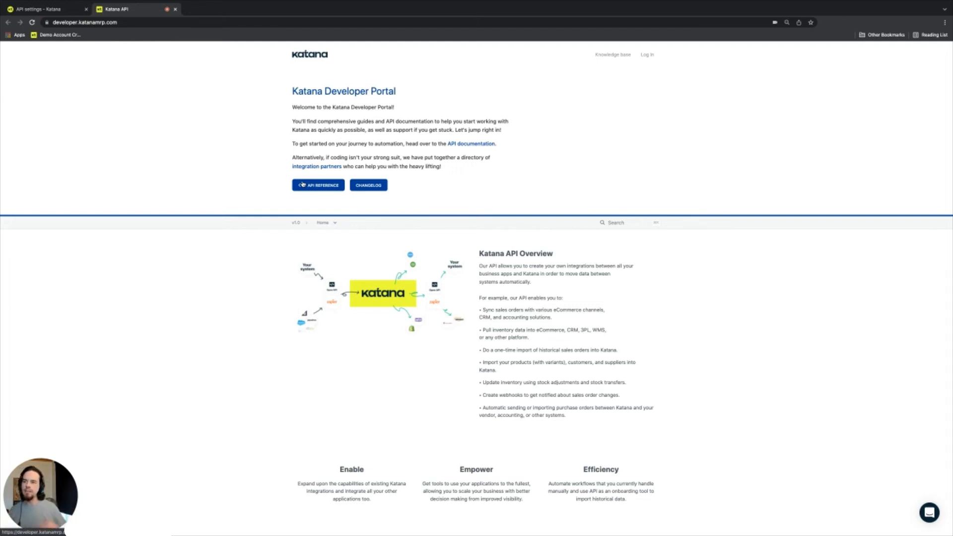
mouse_move(435, 211)
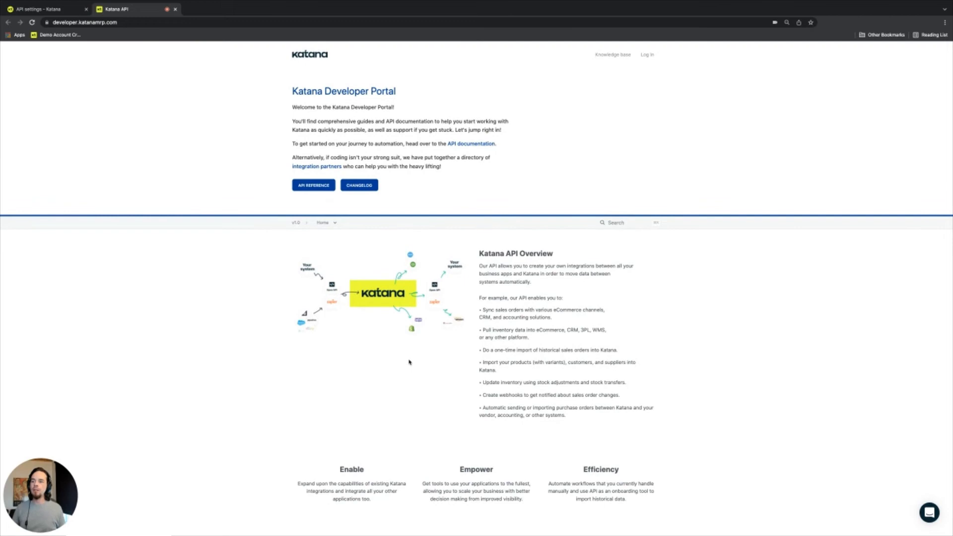
mouse_move(330, 250)
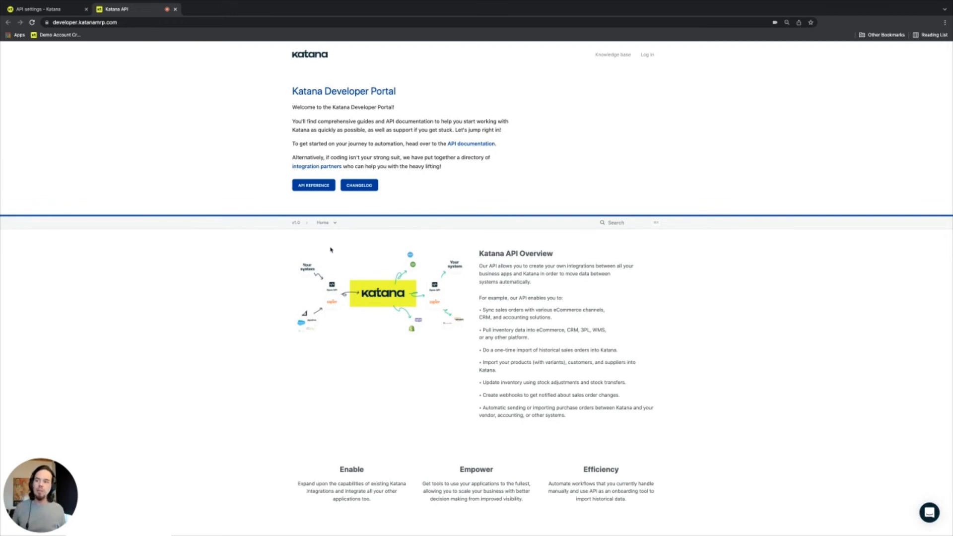
Return to the API settings page, then switch to the Katana API documentation tab
click(43, 9)
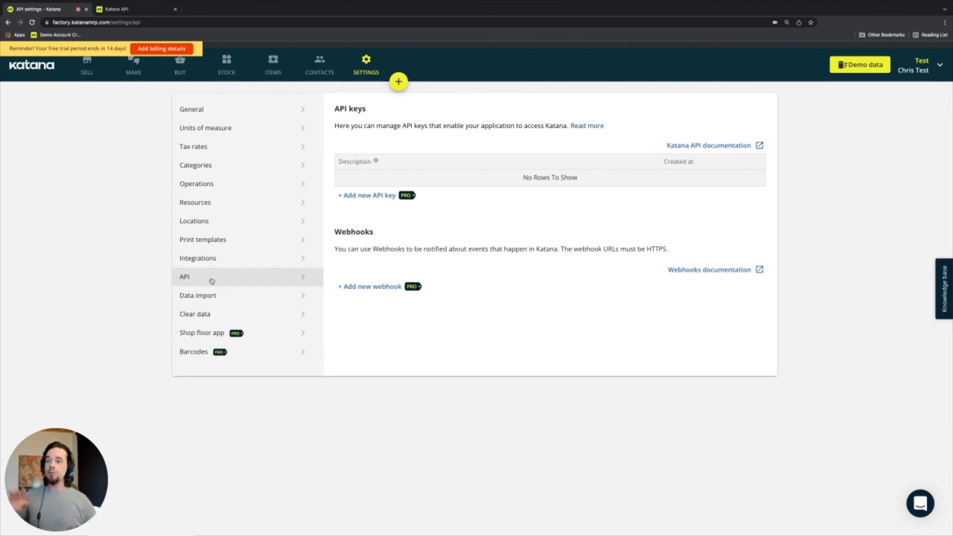
mouse_move(175, 262)
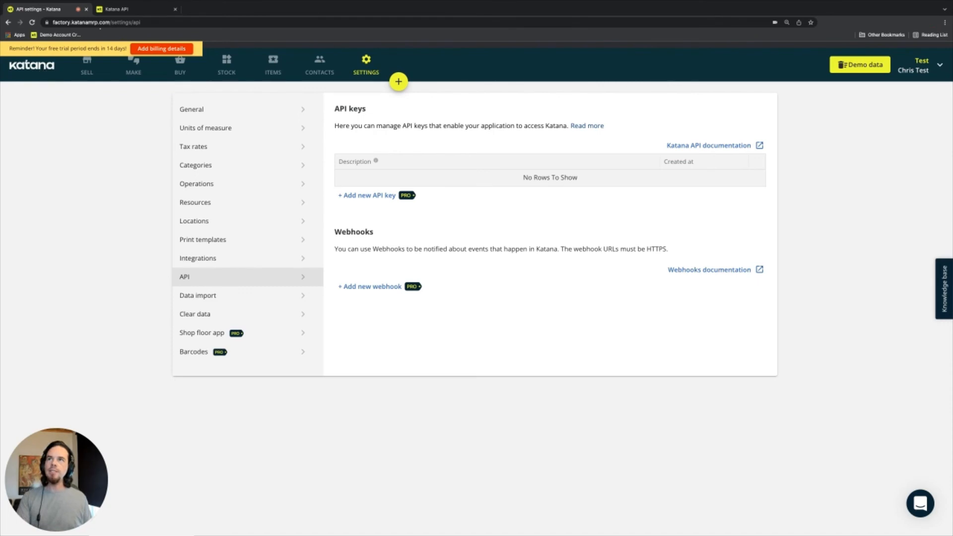
click(134, 8)
text(katana)
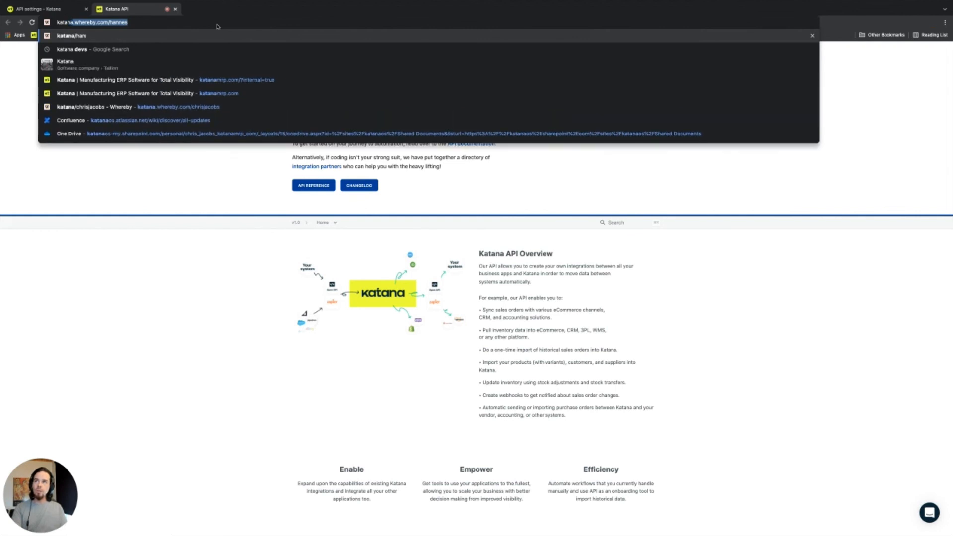
Go to the katanamrp.com home page and scroll down to browse it
click(182, 80)
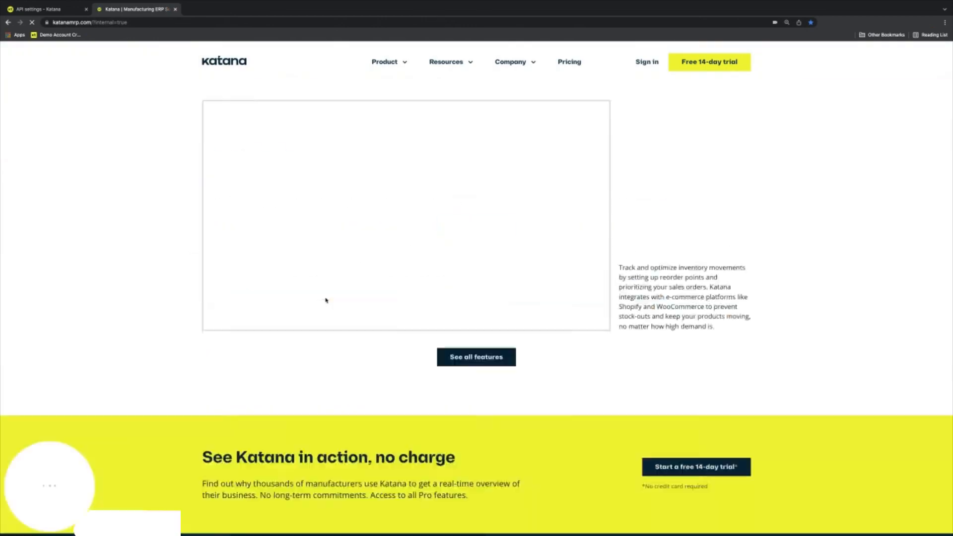
scroll(down, 3)
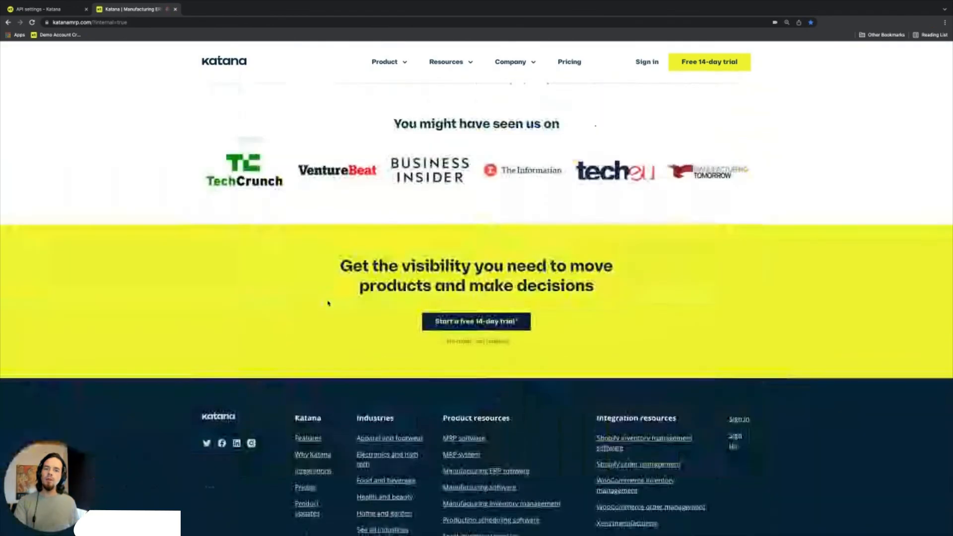
scroll(down, 3)
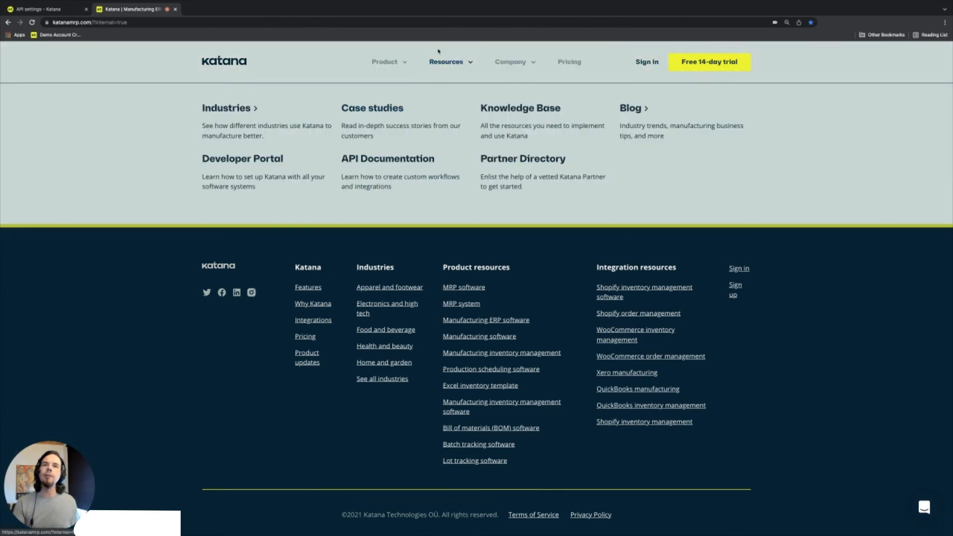
Choose Partner Directory from the Resources menu to list partners like Able Sense
click(523, 158)
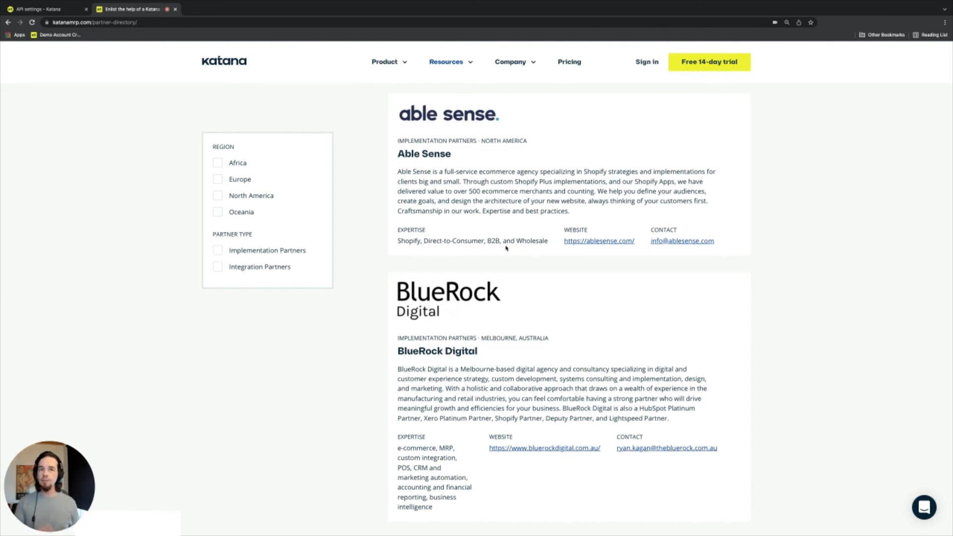
scroll(down, 3)
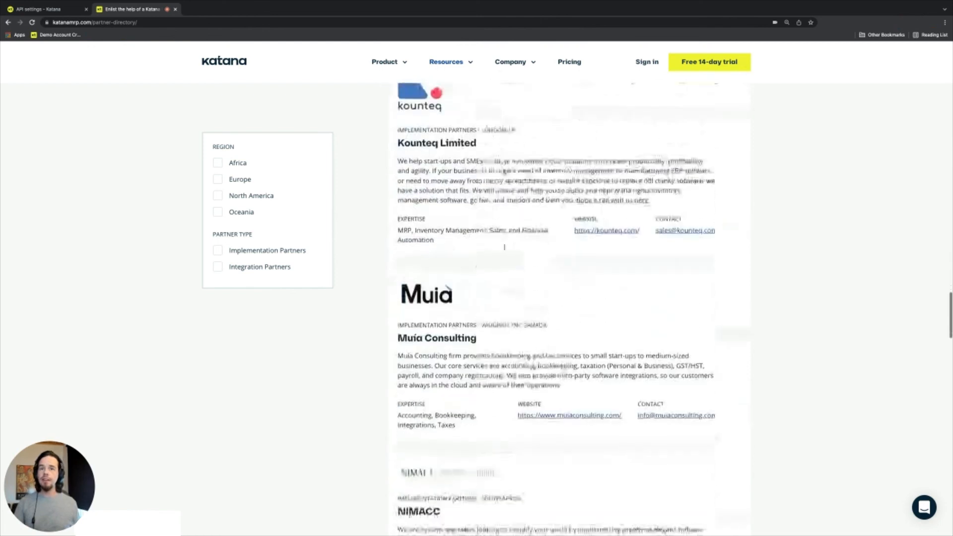
scroll(down, 3)
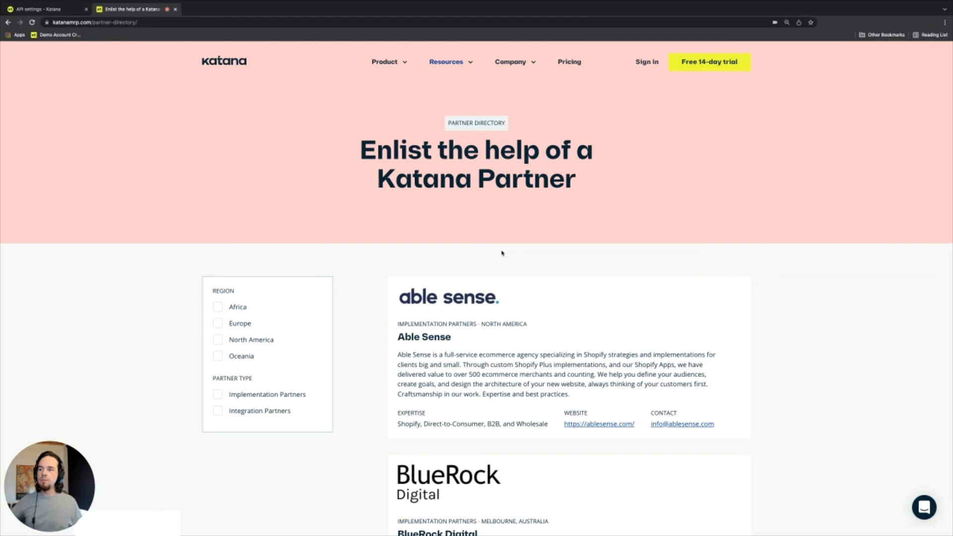
mouse_move(455, 250)
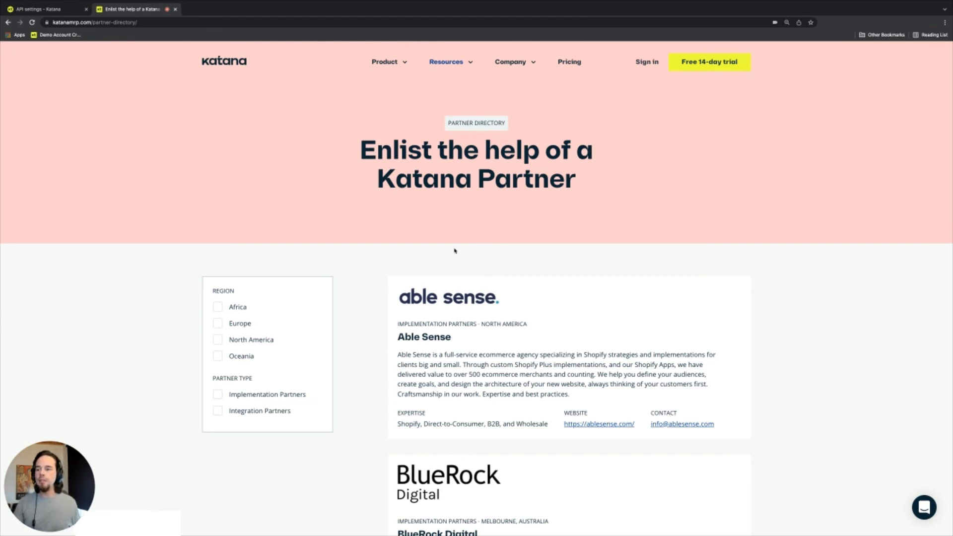